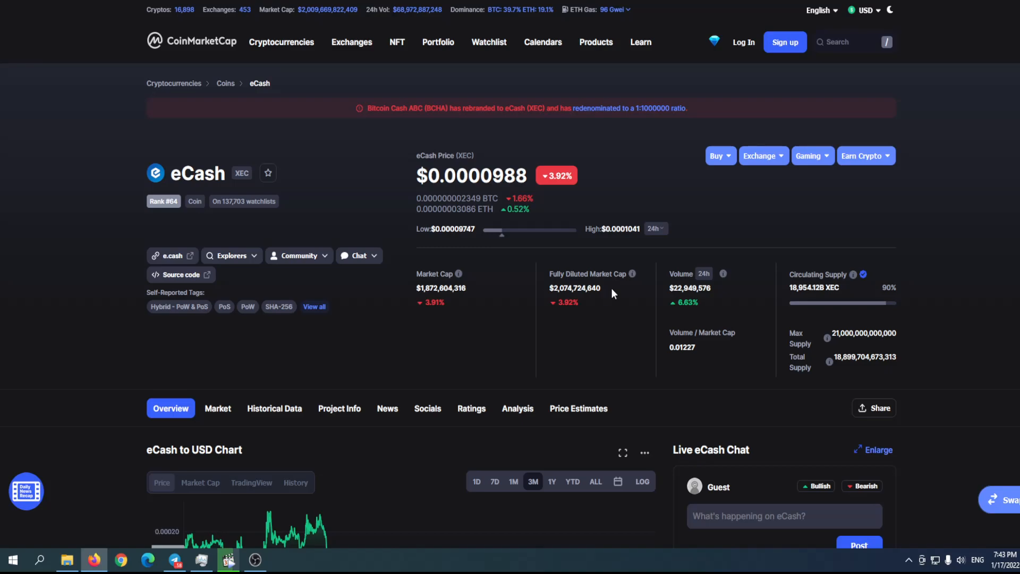
pyautogui.moveTo(611, 293)
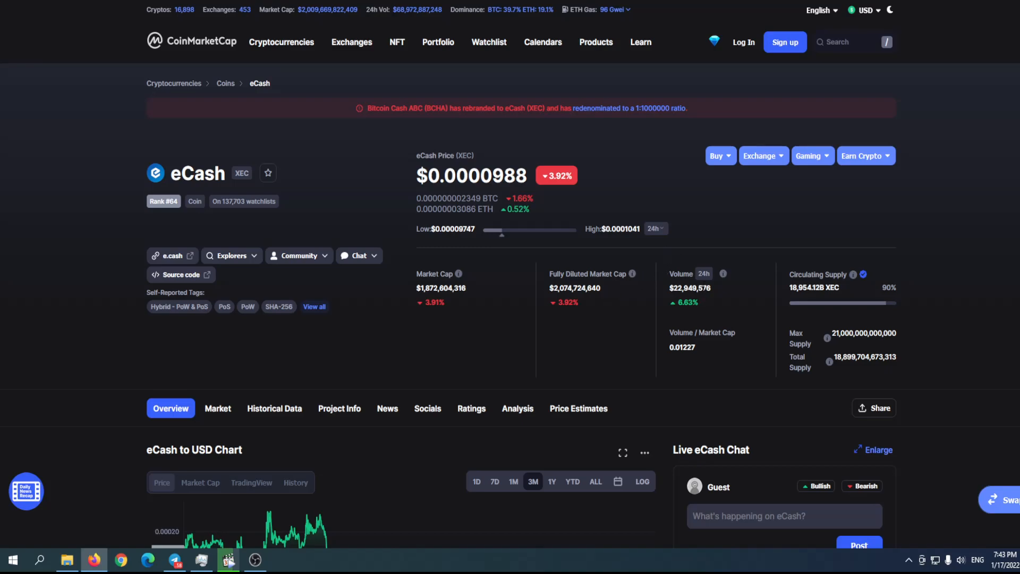
# Step: Switch the eCash to USD price chart to the 7D range and view it
pyautogui.scroll(-3)
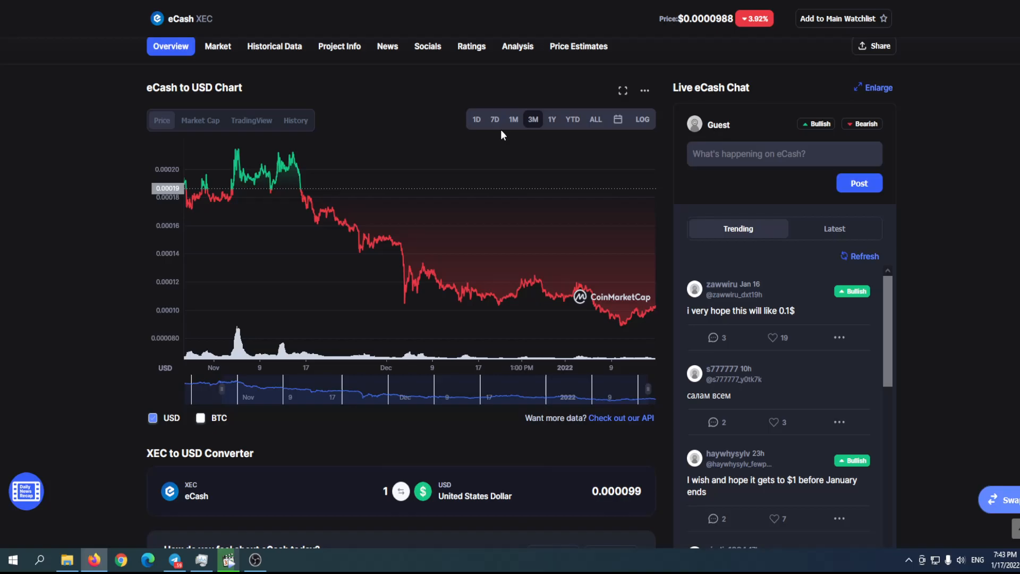
pyautogui.click(494, 119)
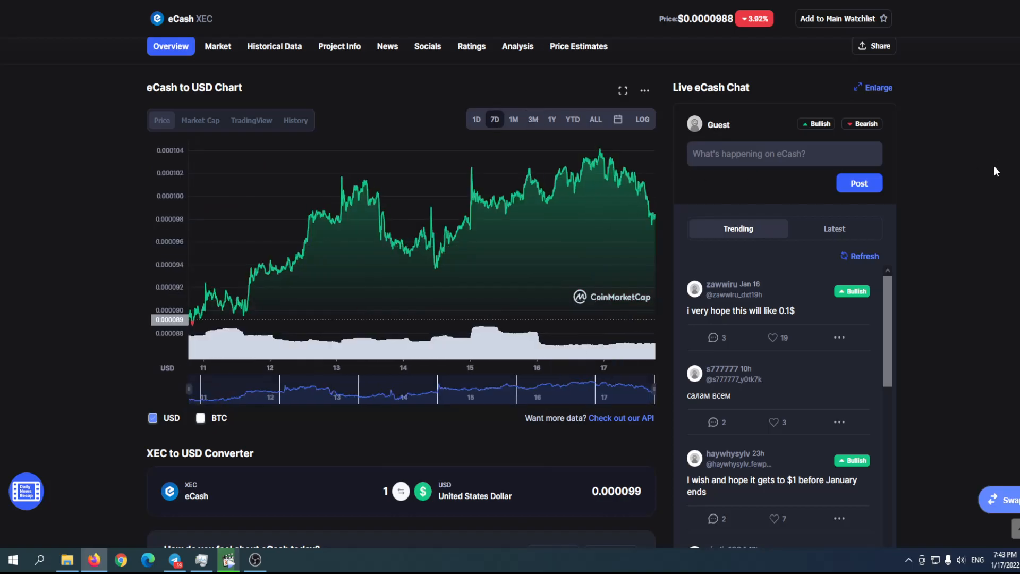
pyautogui.scroll(-3)
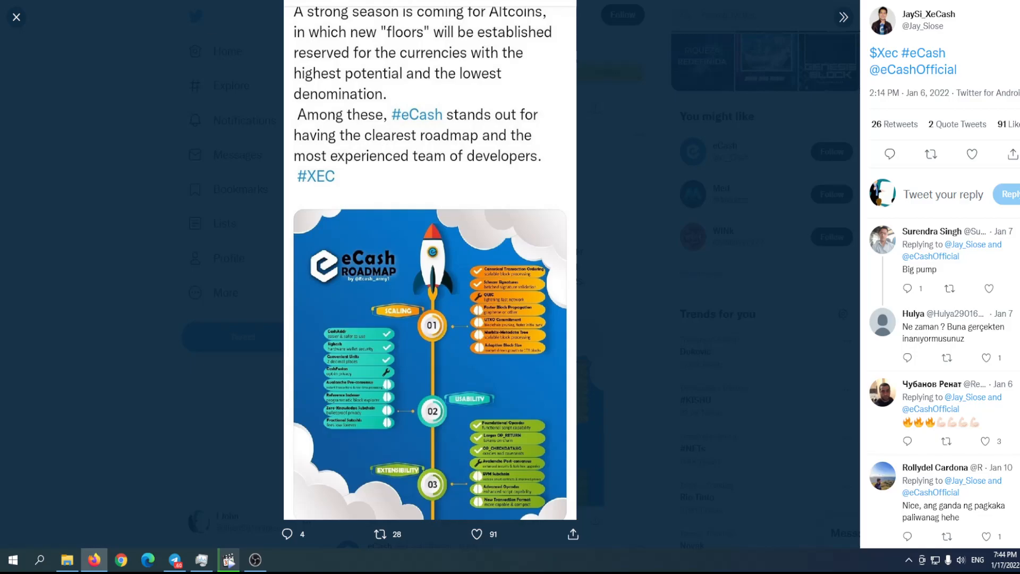
# Step: Leave the roadmap image viewer and return to the eCash CoinMarketCap page
pyautogui.click(16, 18)
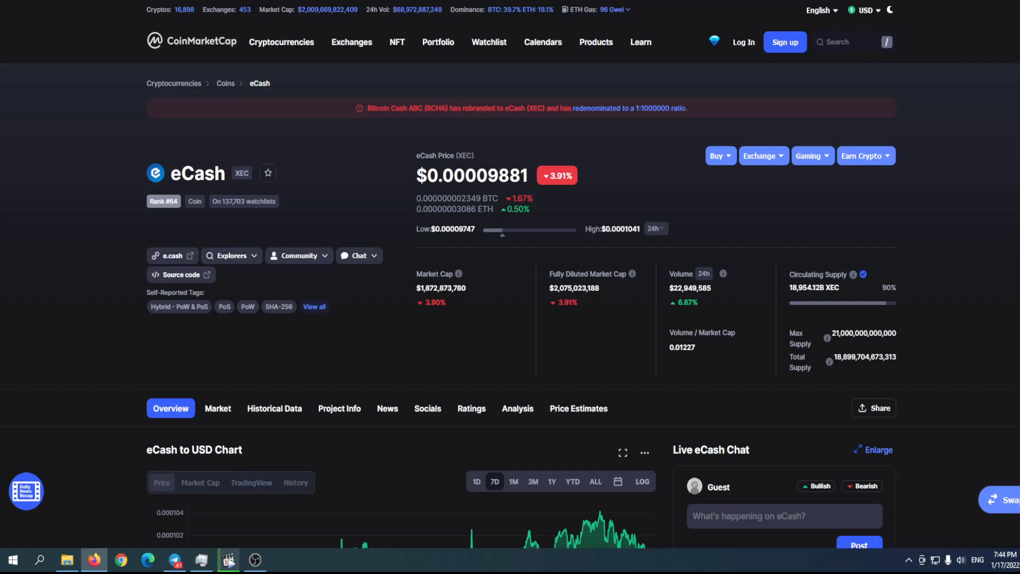
# Step: Browse the e.cash roadmap milestones, then follow the tweet's finance.yahoo.com link to the RaiPay article
pyautogui.click(169, 255)
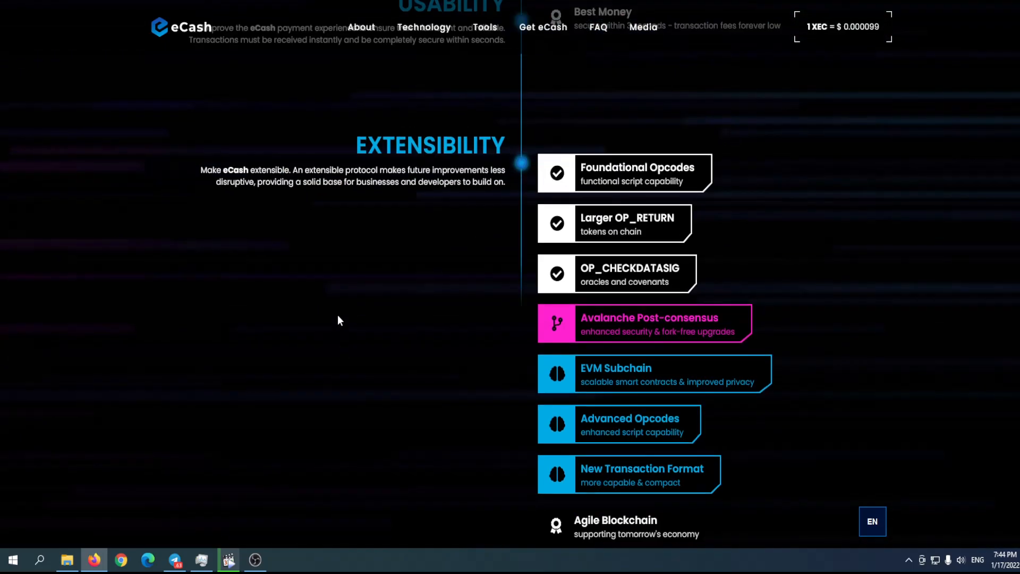
pyautogui.scroll(-3)
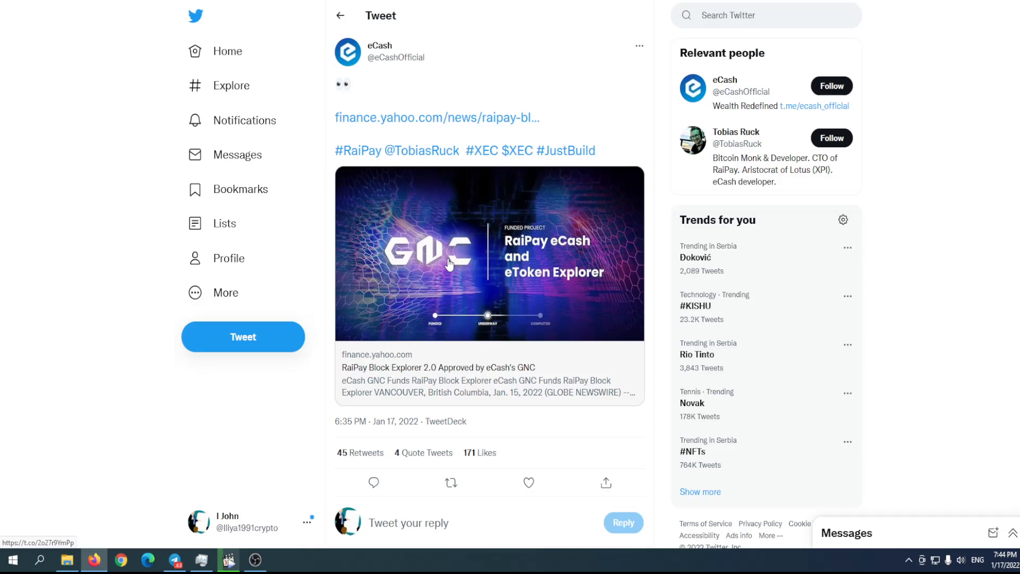
pyautogui.click(436, 118)
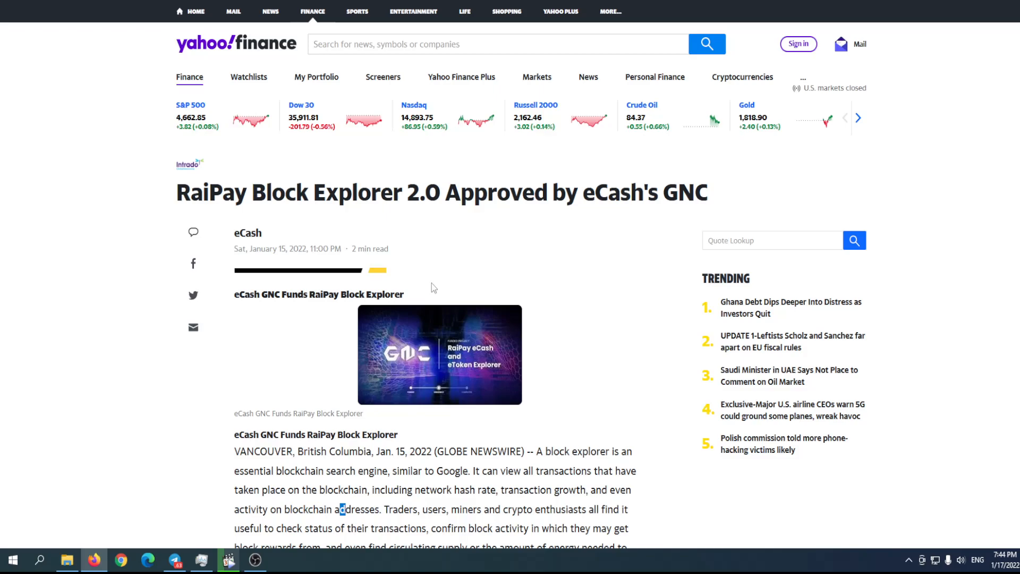
# Step: Scroll through the body of the RaiPay Block Explorer 2.0 article
pyautogui.scroll(-3)
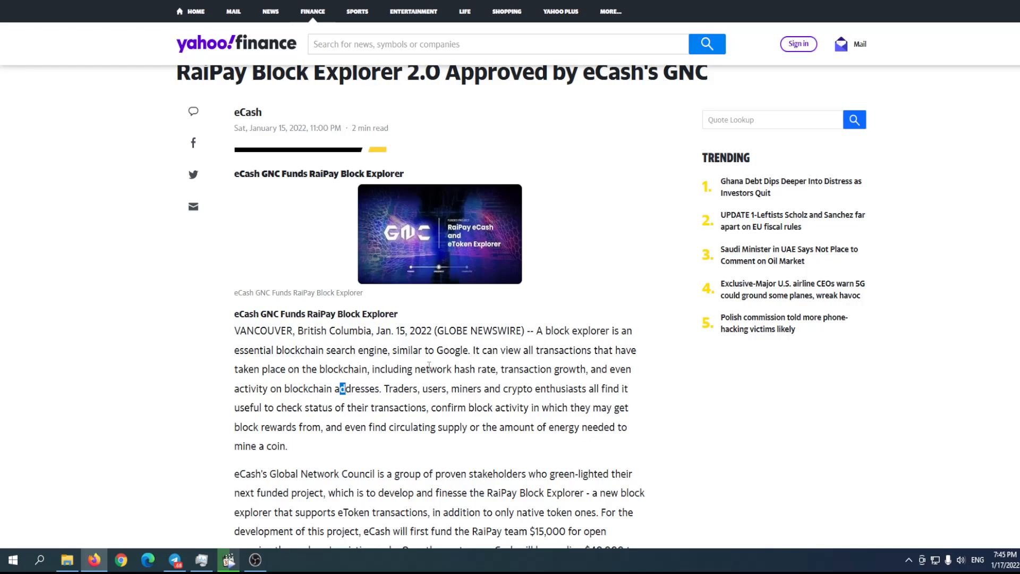
pyautogui.scroll(-3)
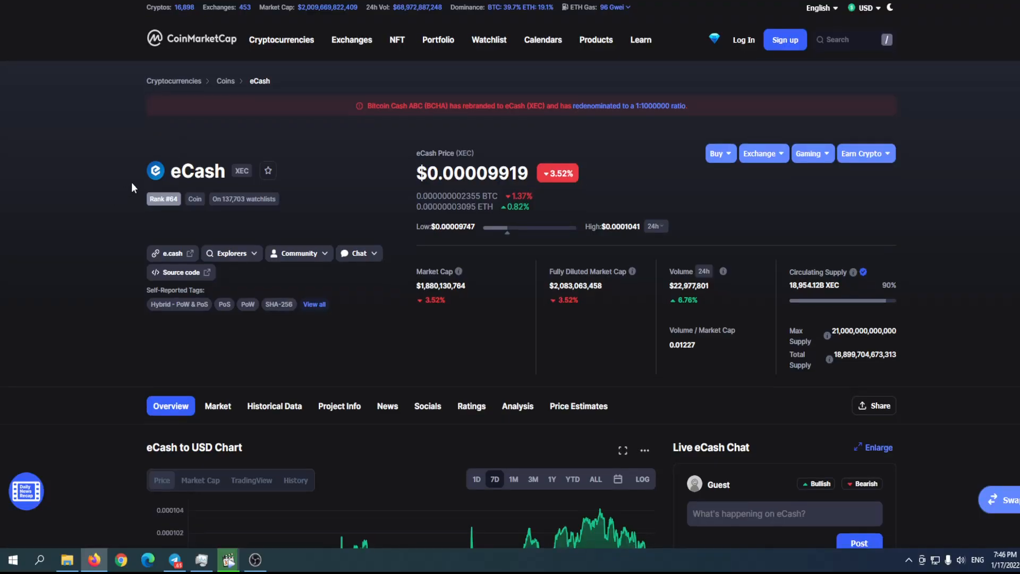
# Step: Switch the eCash to USD chart to 1Y and read the September 2021 peak and later prices
pyautogui.scroll(-3)
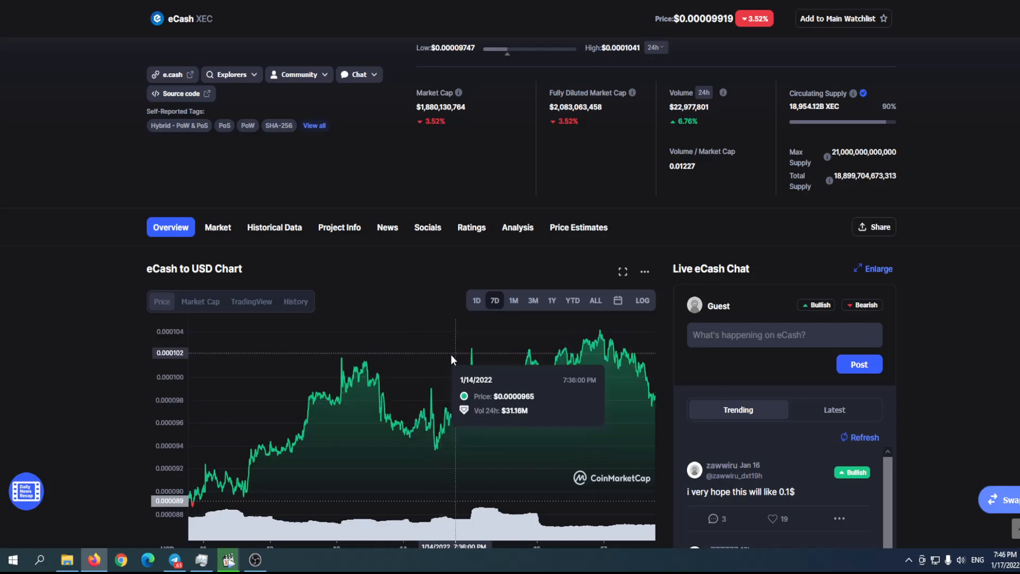
pyautogui.scroll(3)
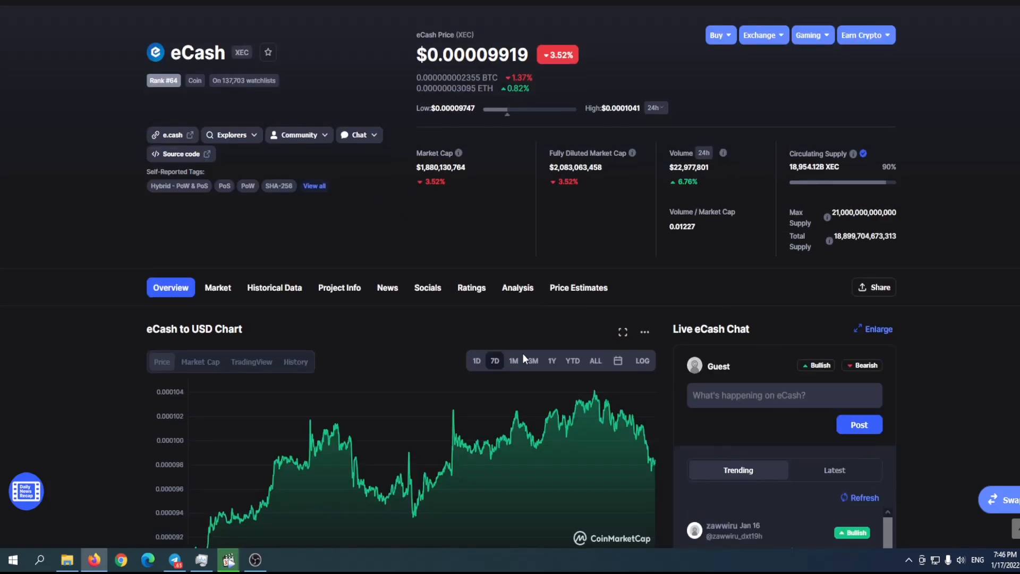
pyautogui.click(551, 360)
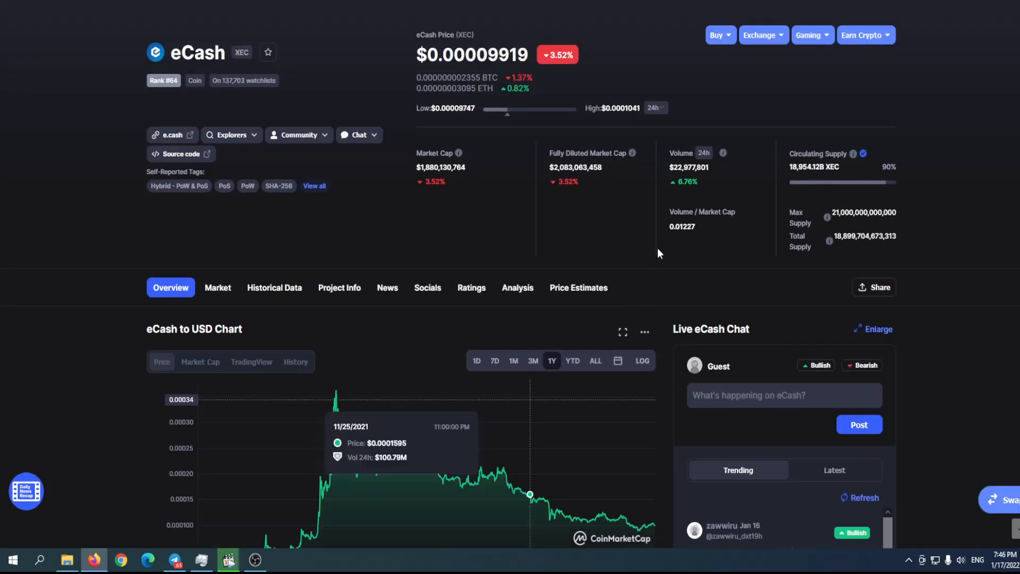
pyautogui.scroll(-3)
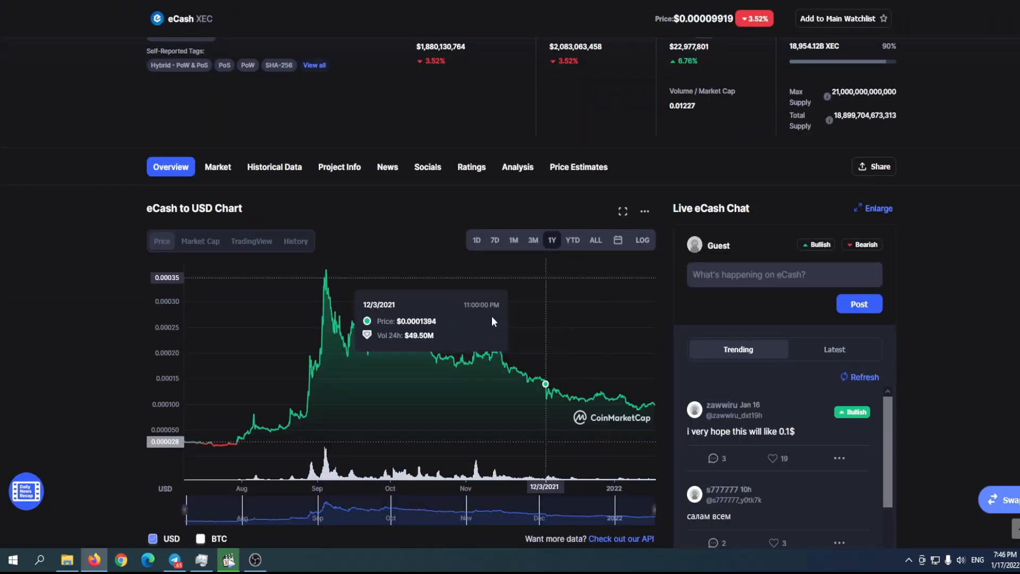
pyautogui.moveTo(328, 268)
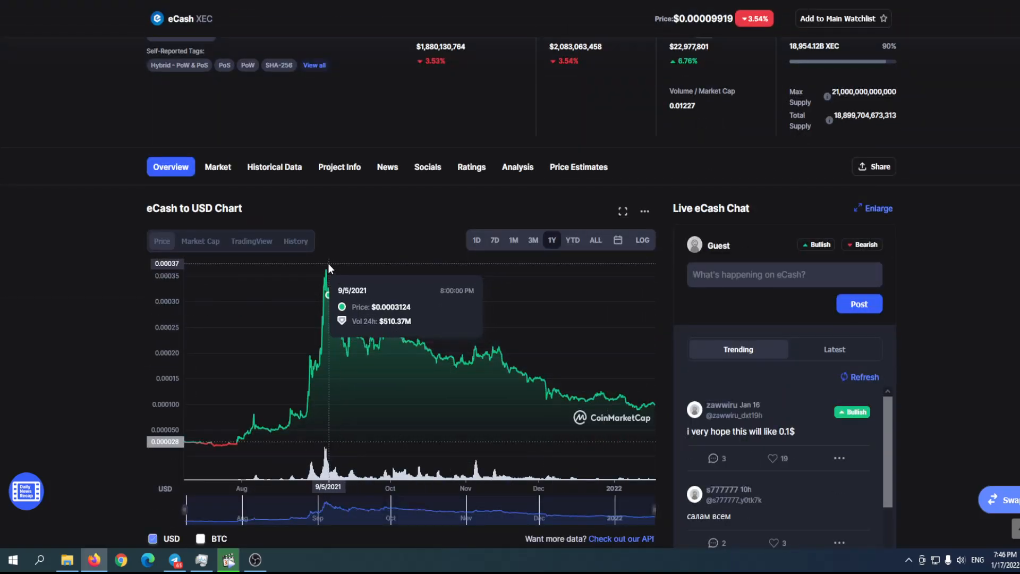
pyautogui.moveTo(356, 304)
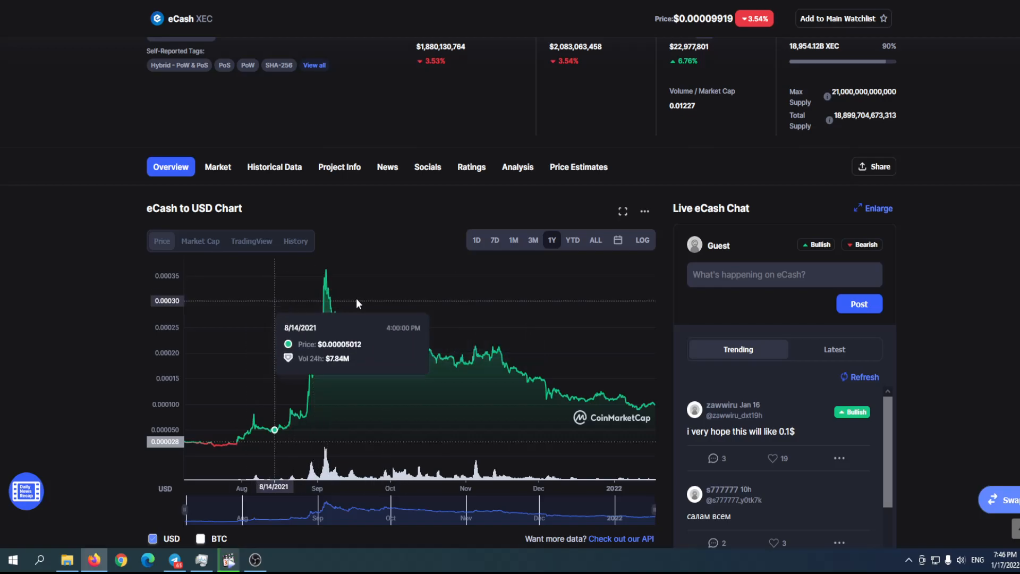
pyautogui.moveTo(424, 254)
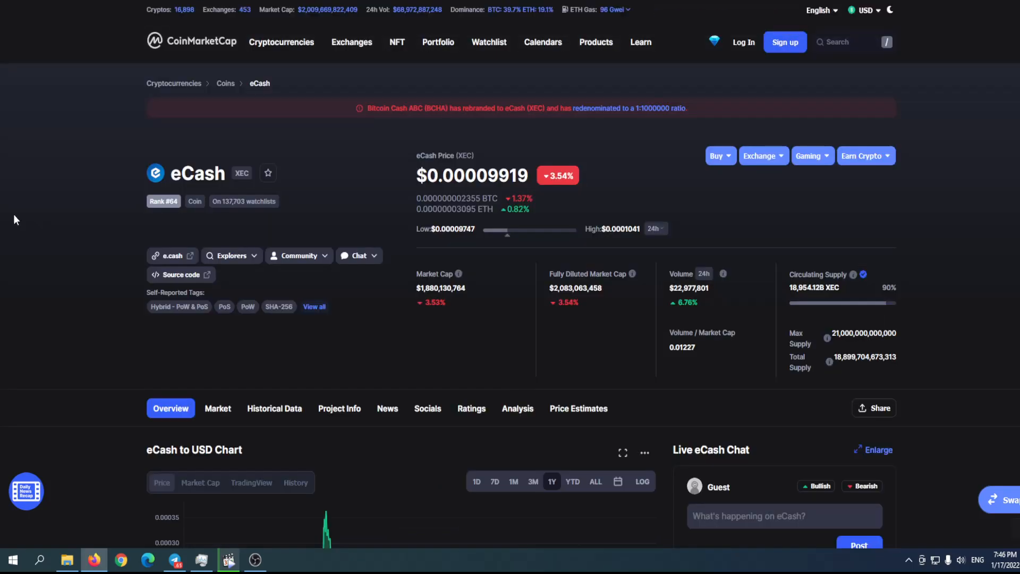
pyautogui.scroll(-3)
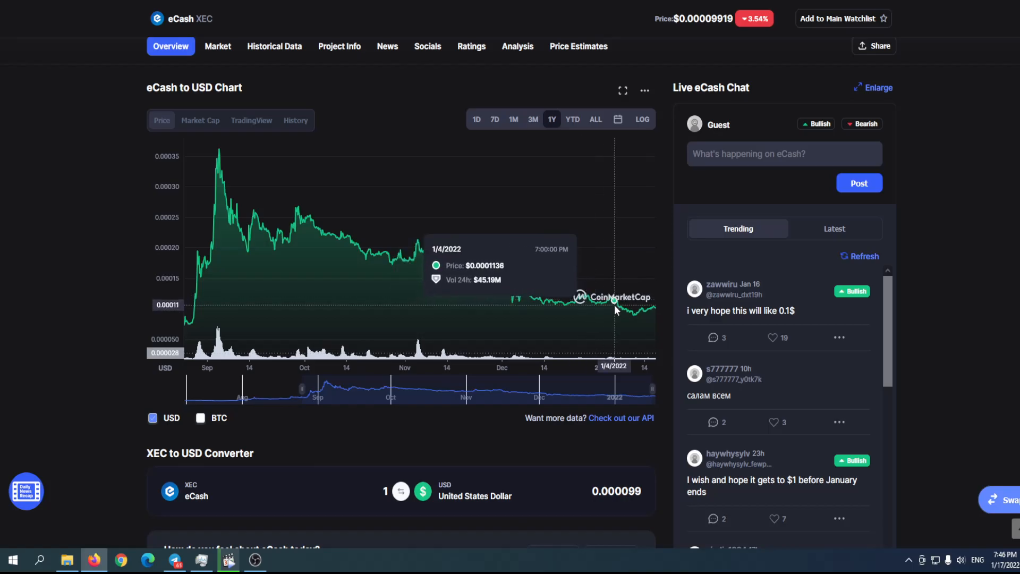
pyautogui.moveTo(643, 310)
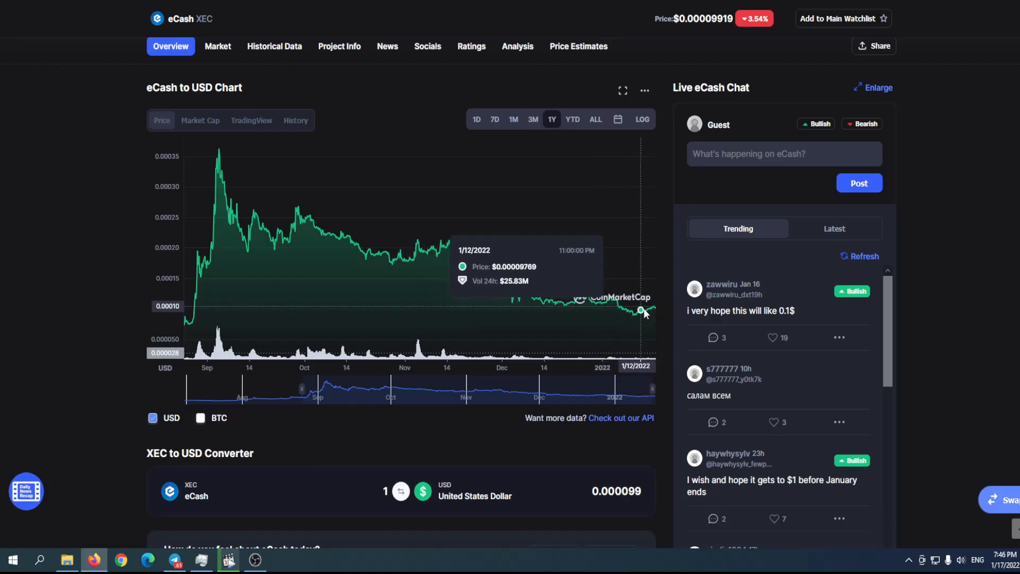
pyautogui.moveTo(648, 308)
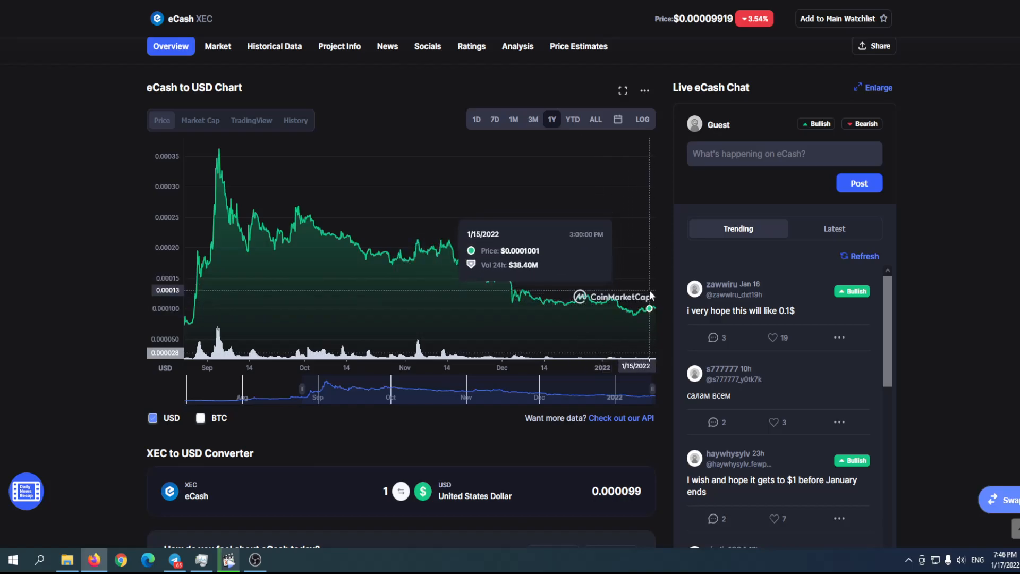